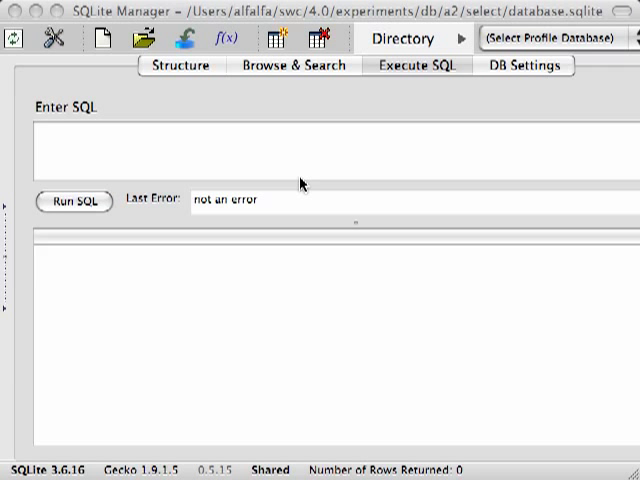
# Run SELECT * FROM Experiment; to return all 17 Experiment rows
pyautogui.write('SELECT * FROM Experiment;')
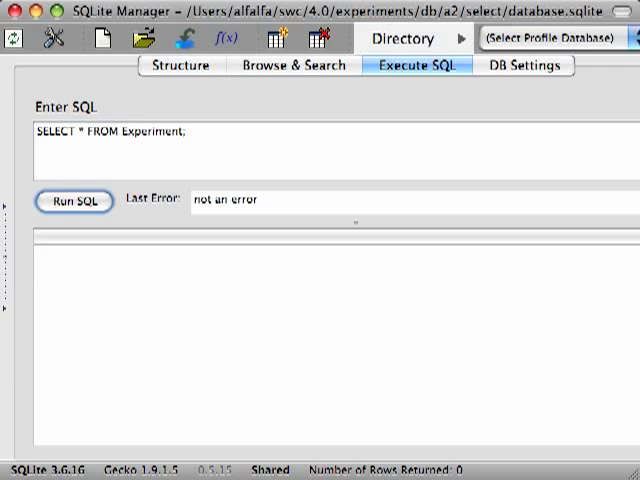
pyautogui.click(72, 200)
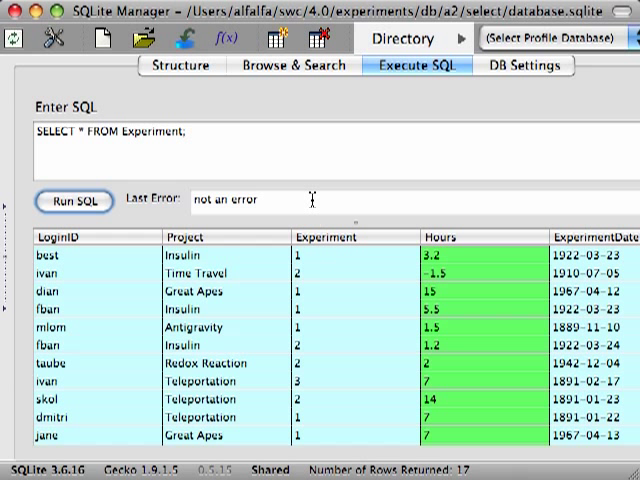
# Run the query with ORDER BY Project ASC to sort rows alphabetically by project
pyautogui.write('ORDER')
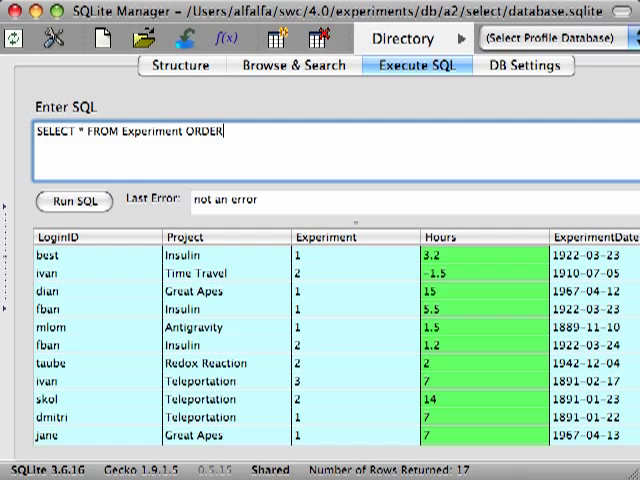
pyautogui.write('BY')
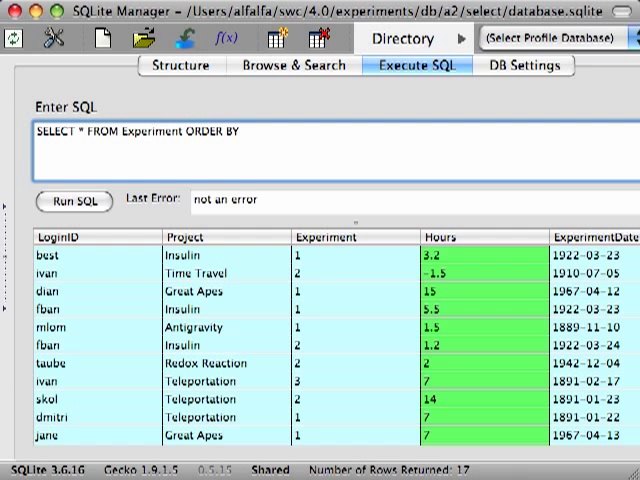
pyautogui.write('PR')
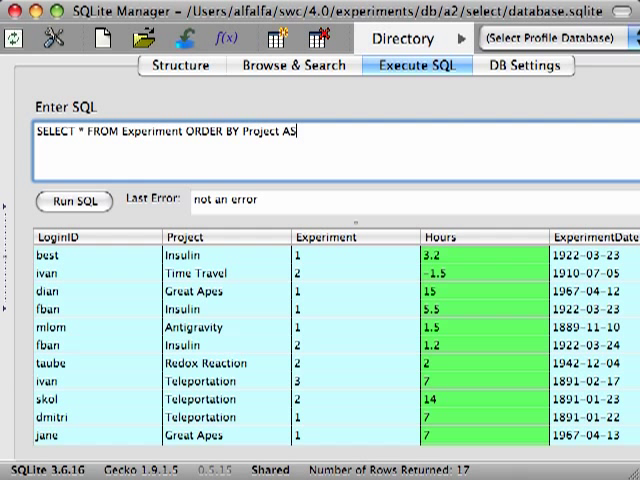
pyautogui.write('C')
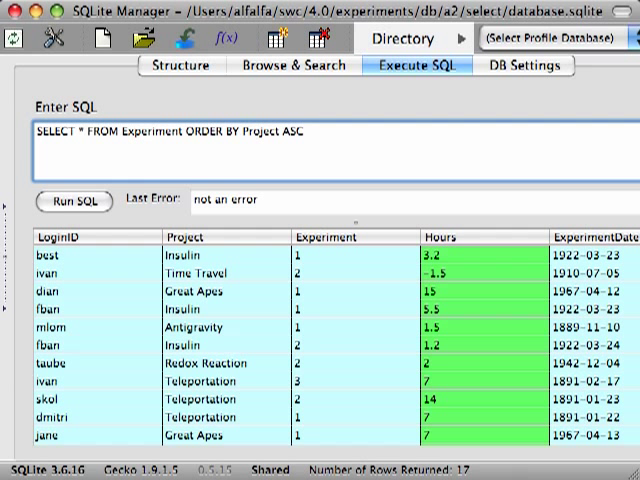
pyautogui.write(';')
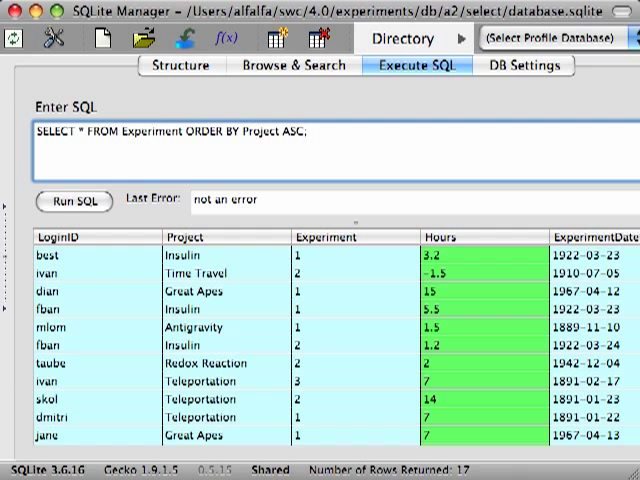
pyautogui.click(72, 200)
pyautogui.write('D')
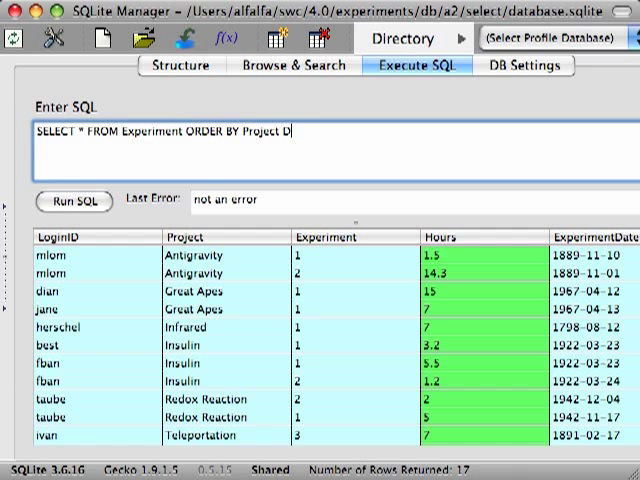
# Run the query with ORDER BY Project DESC so projects sort in reverse order
pyautogui.write('ESC')
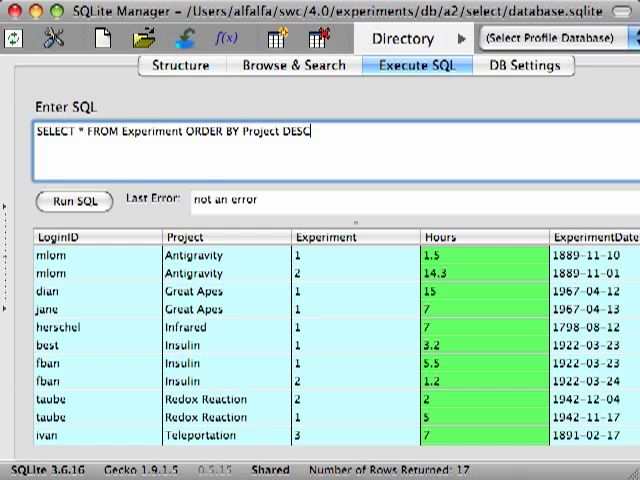
pyautogui.click(72, 200)
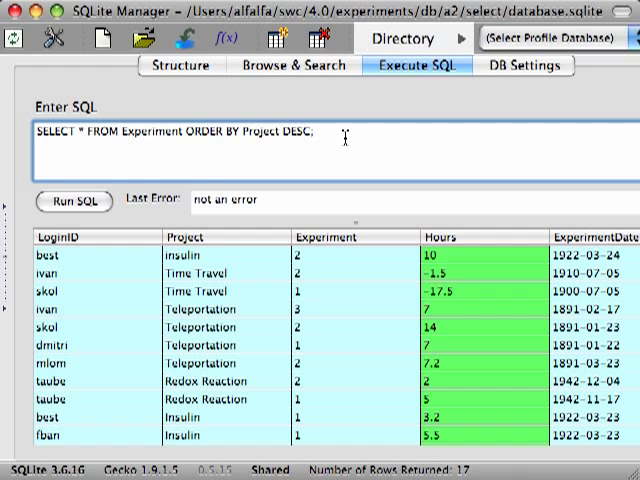
# Run the query with ORDER BY Project, Hours to sort by project then hours
pyautogui.press('BackSpace')
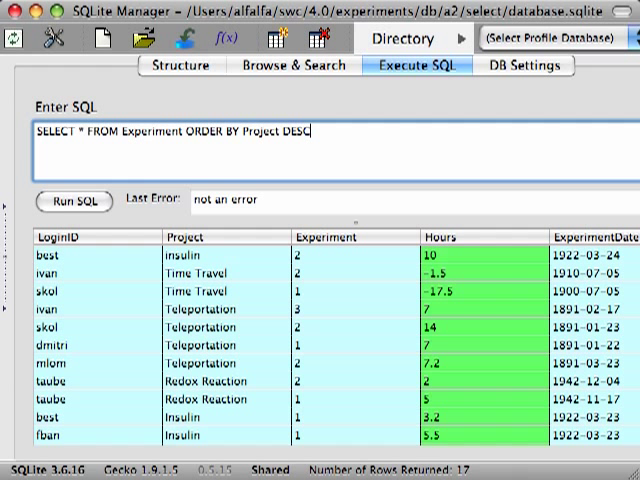
pyautogui.write(',')
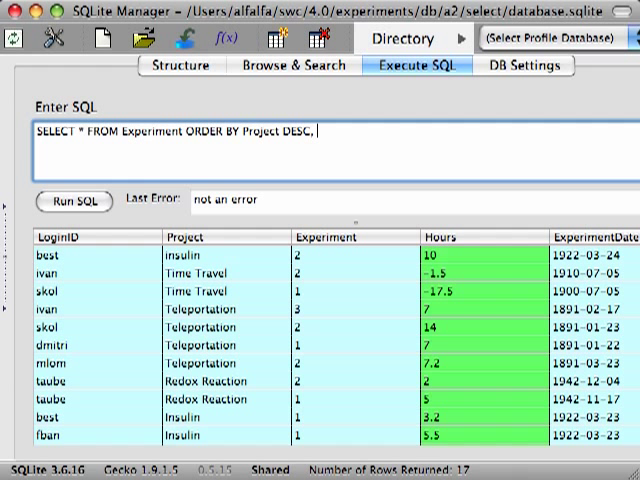
pyautogui.write('Hours;')
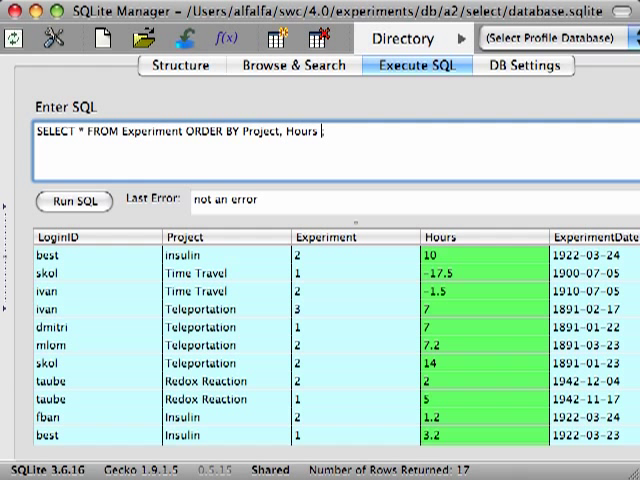
pyautogui.click(74, 200)
pyautogui.write('SELECT L')
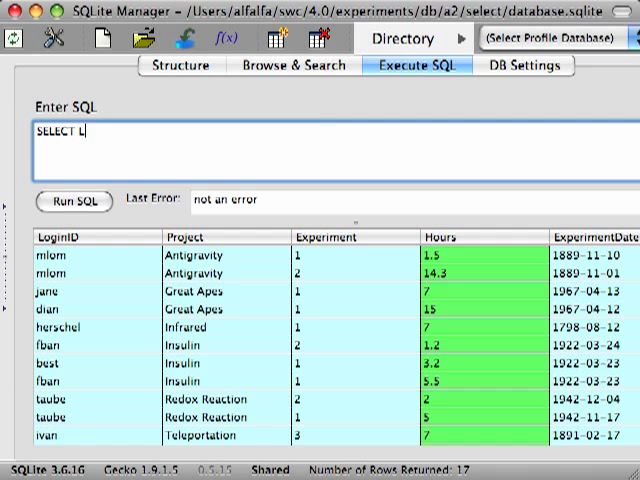
# Run SELECT LoginID, Project, Hours, ExperimentDate FROM Experiment ORDER BY ExperimentDate
pyautogui.write('oginID, Project, Hours')
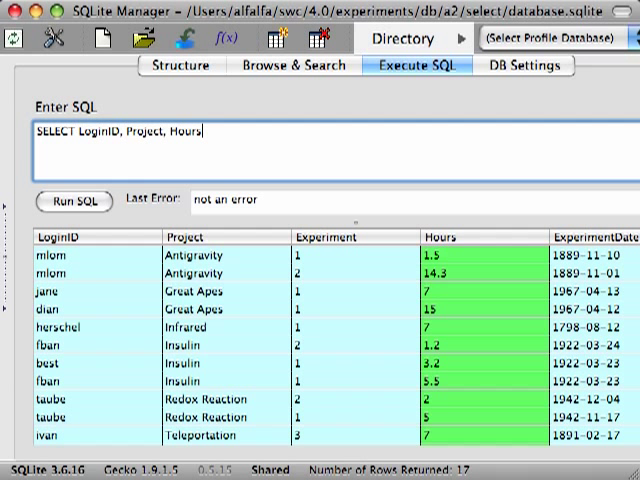
pyautogui.write('FROM E')
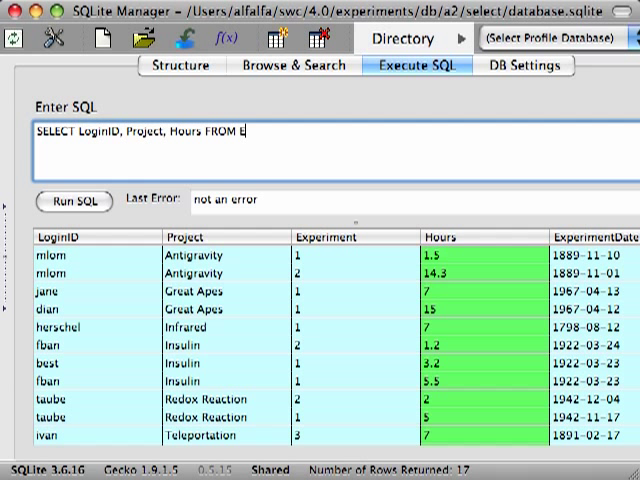
pyautogui.write('xperiment')
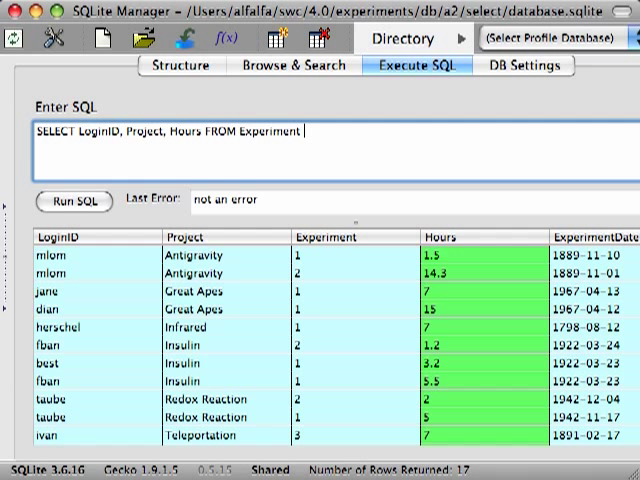
pyautogui.write('ORDER BY E')
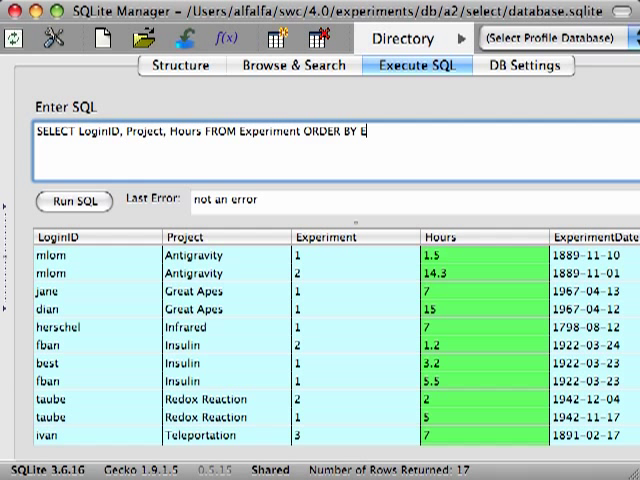
pyautogui.write('xperimentDate;')
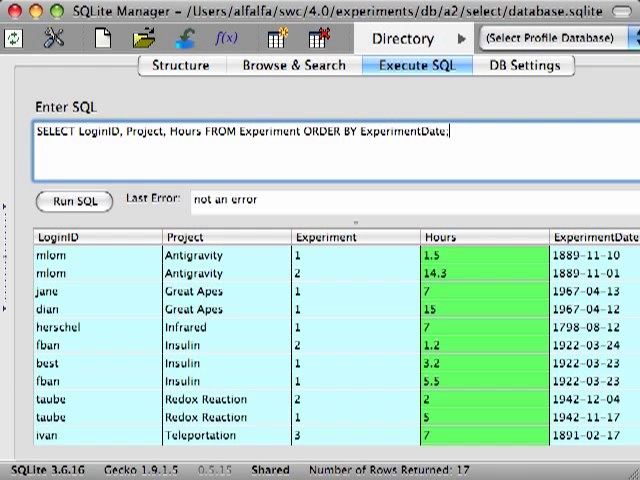
pyautogui.click(72, 200)
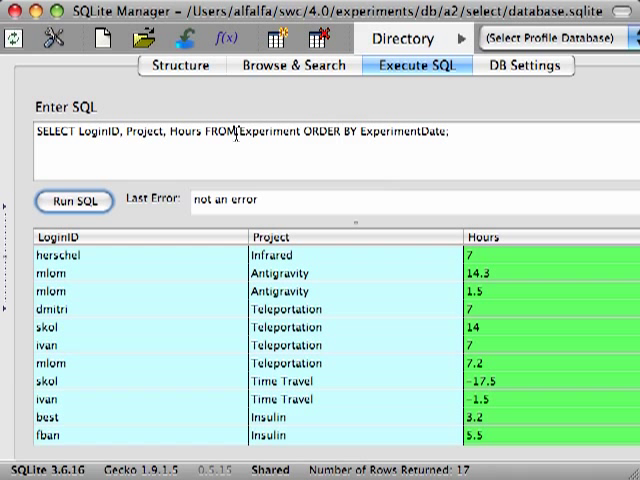
pyautogui.write(', ExperimentDate')
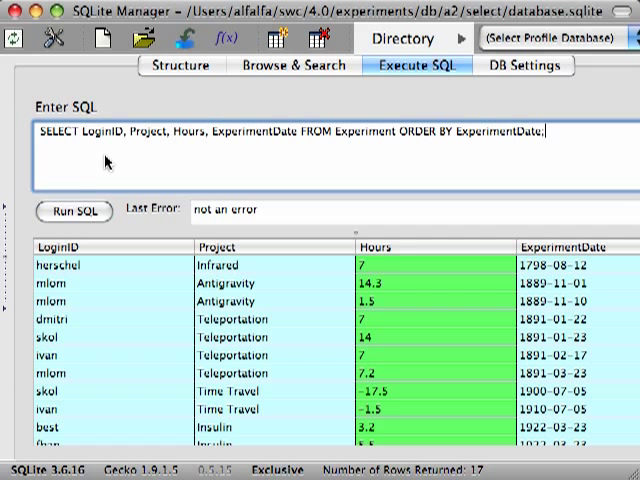
# Run SELECT *, RANDOM() FROM Experiment; twice to see the random column values change
pyautogui.tripleClick(290, 132)
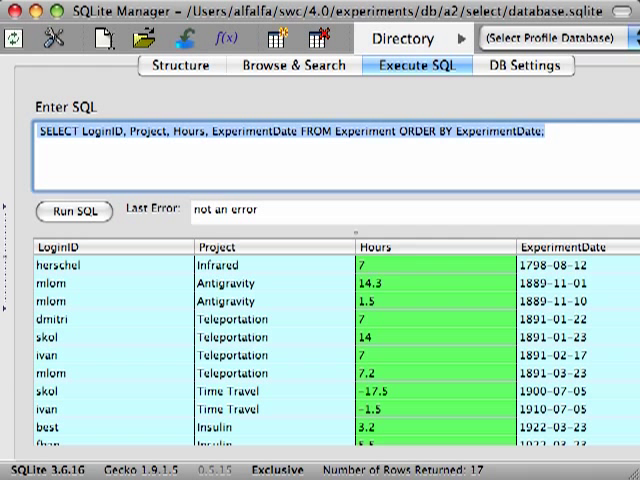
pyautogui.write('SELECT *, RANDOM() FROM')
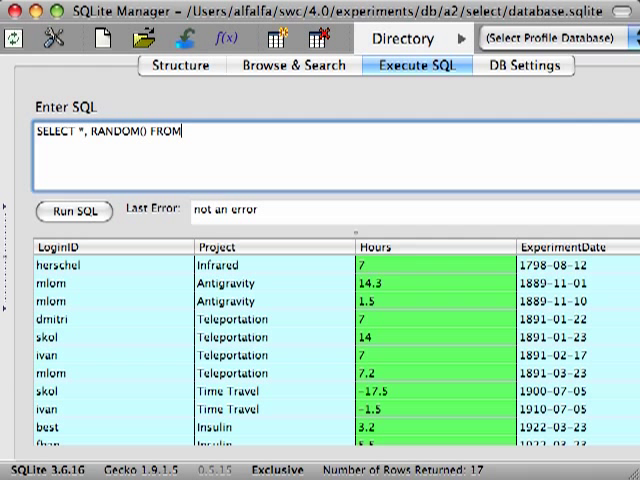
pyautogui.write('Experiment;')
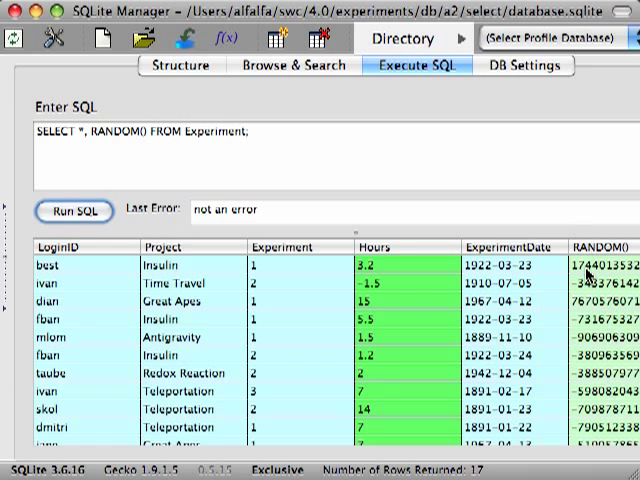
pyautogui.click(72, 212)
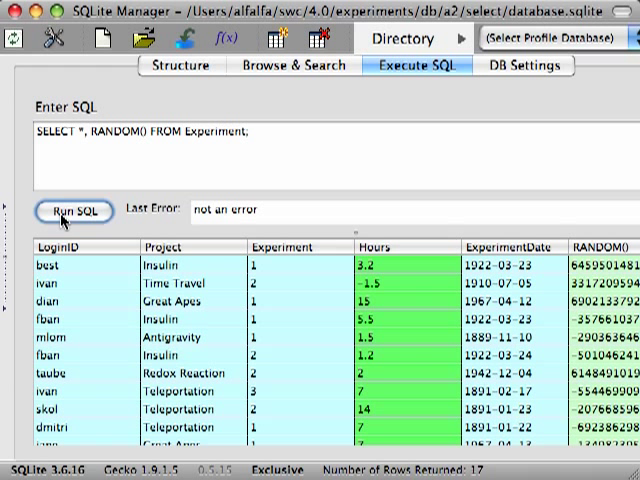
pyautogui.click(72, 212)
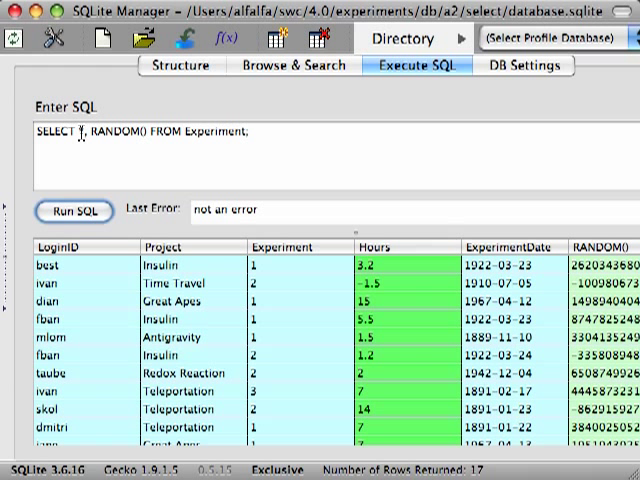
# Run SELECT * FROM Experiment ORDER BY RANDOM(); to shuffle the rows
pyautogui.write('SELECT * FROM Experiment;')
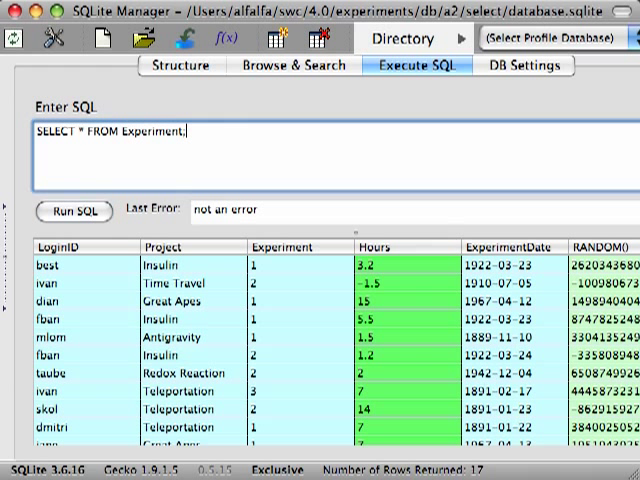
pyautogui.write('ORDER BY RANDOM(')
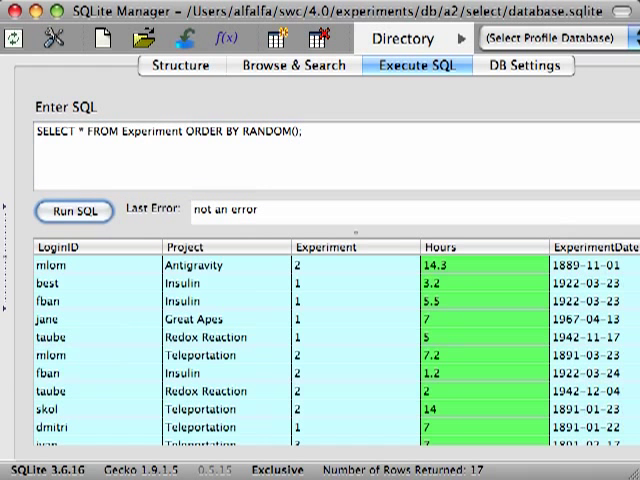
pyautogui.click(72, 212)
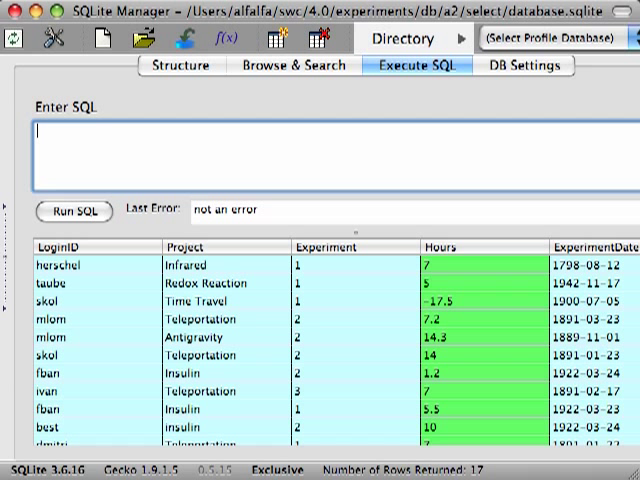
# Write SELECT *, ROUND(Hours * .1, 1) FROM Experiment as the query's select clause
pyautogui.write('s')
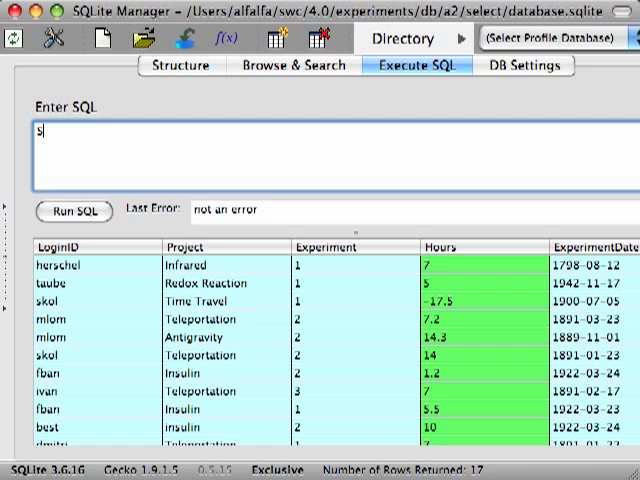
pyautogui.write('ELECT *')
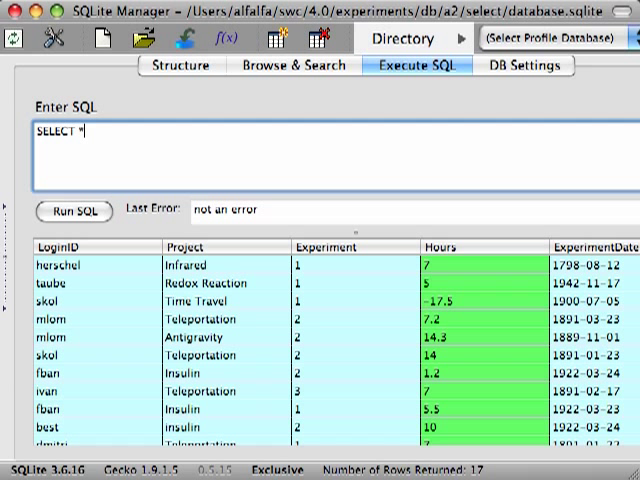
pyautogui.write(', RAOUN')
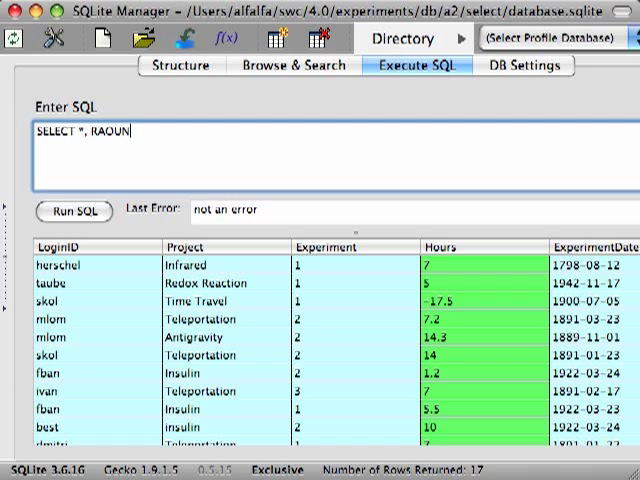
pyautogui.write('ROUND')
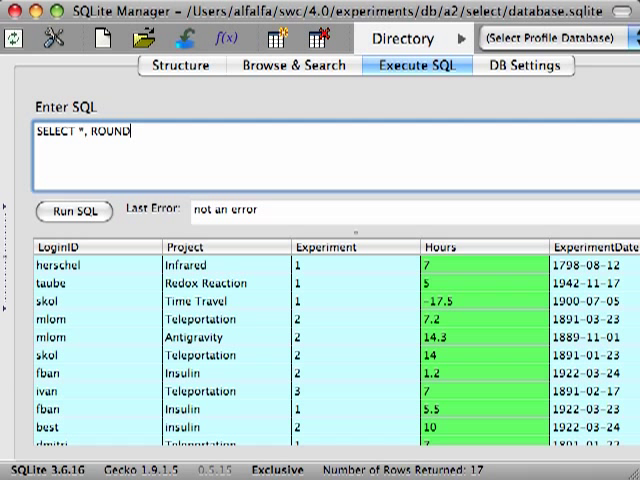
pyautogui.write('(Hours *.')
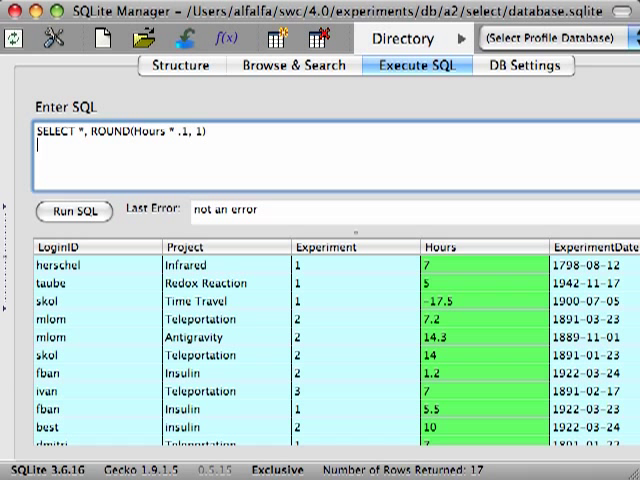
pyautogui.write('FROM Exp')
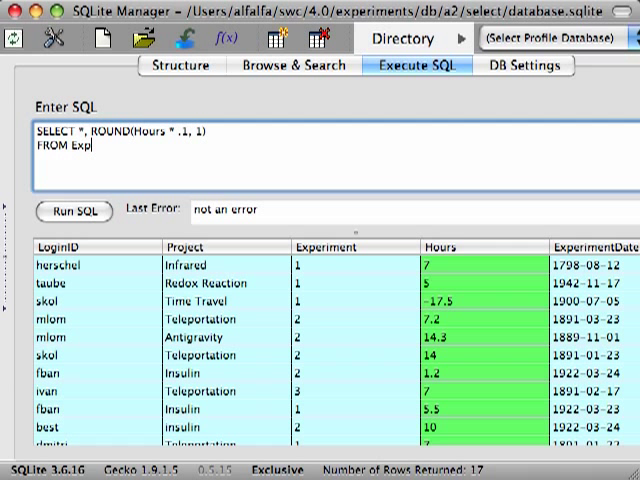
pyautogui.write('eriment')
pyautogui.write('WHERE')
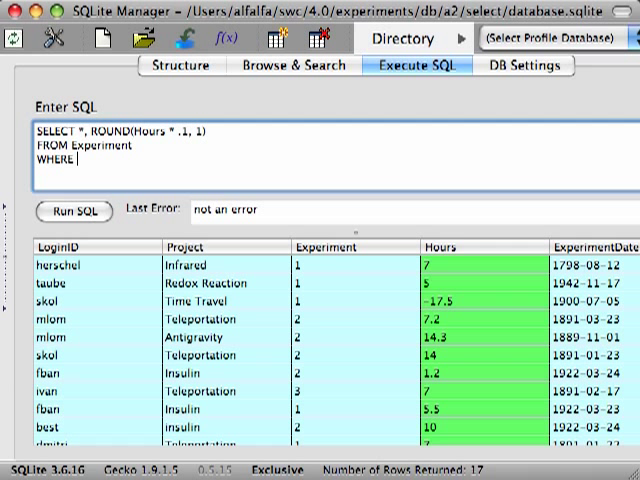
# Add WHERE Hours >= 3 ORDER BY ExperimentDate desc and run the combined query
pyautogui.write('H')
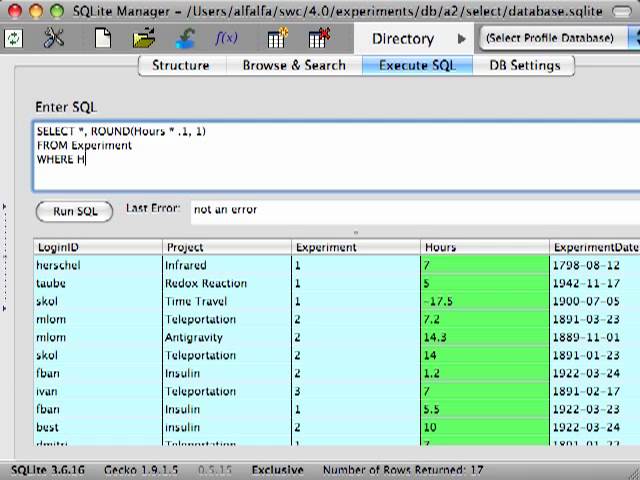
pyautogui.write('ours')
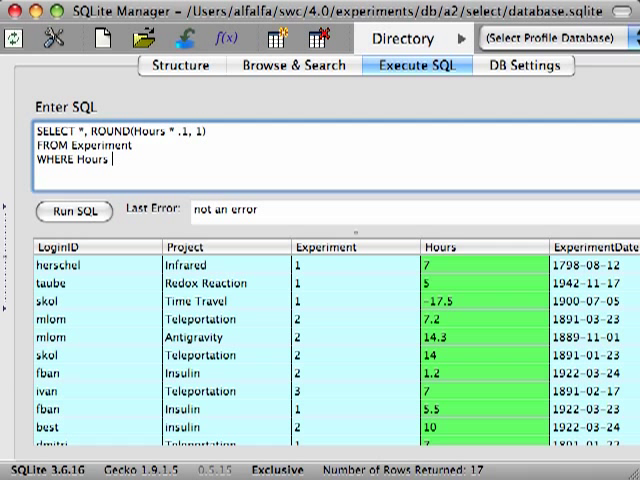
pyautogui.write('>= 3')
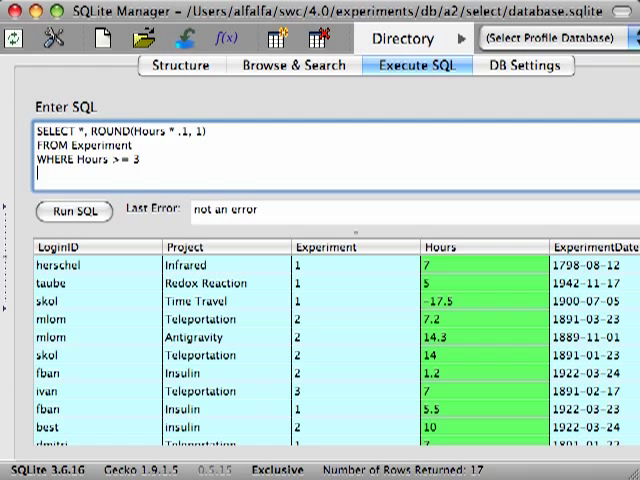
pyautogui.write('ORDER BY')
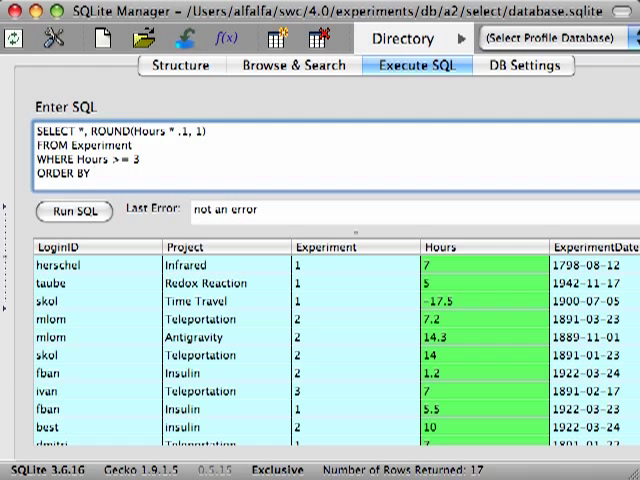
pyautogui.write('ExperimentDate Desc;')
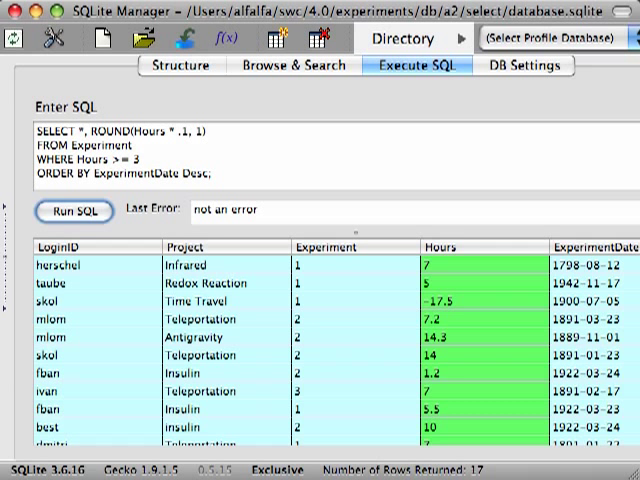
pyautogui.click(72, 212)
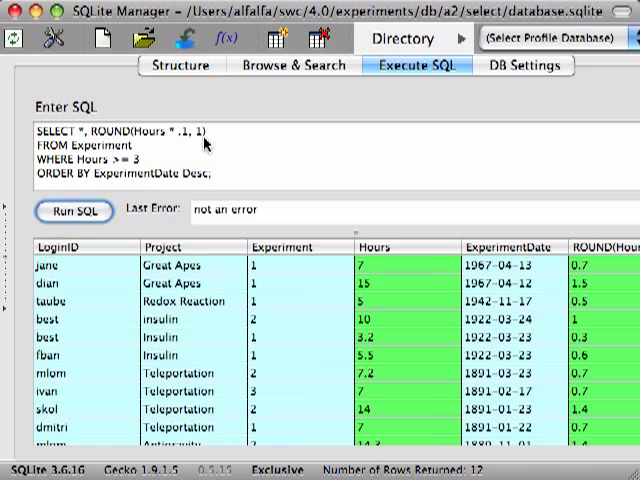